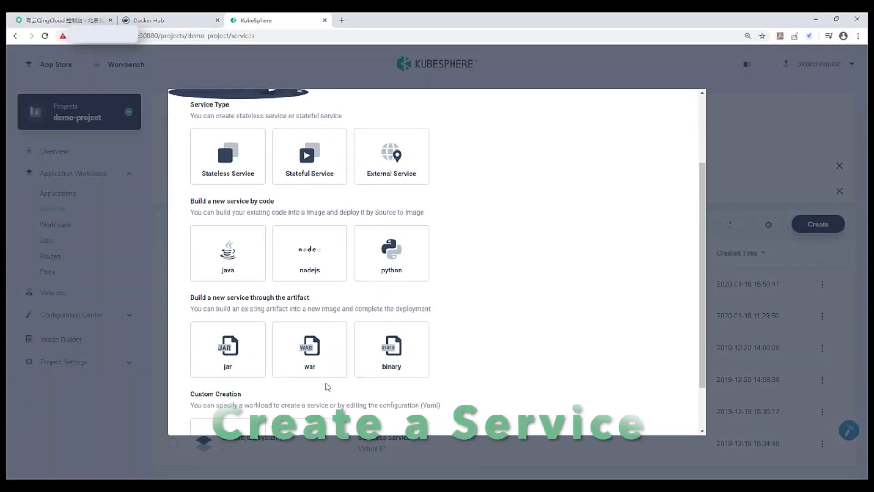
Build a war-artifact service from b2i-war-java11.war, image shizgchina/b2i-war-java11 pushed to the repository, with an http-port
left_click(310, 349)
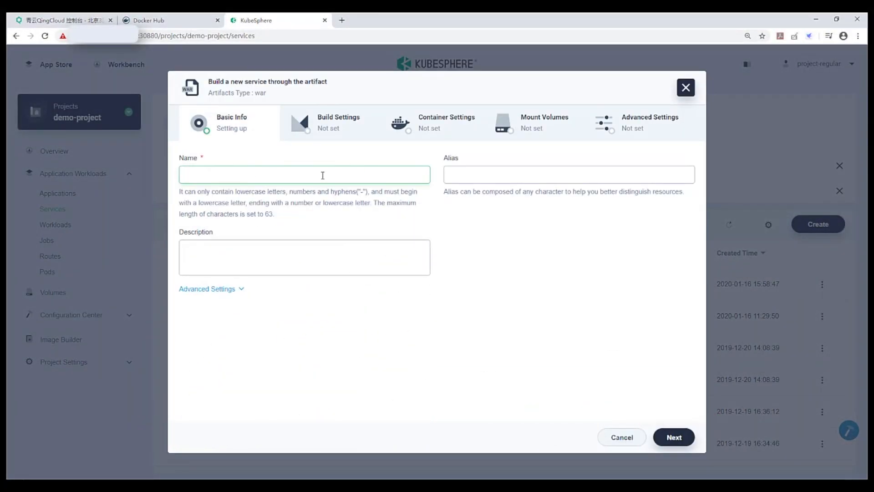
left_click(673, 436)
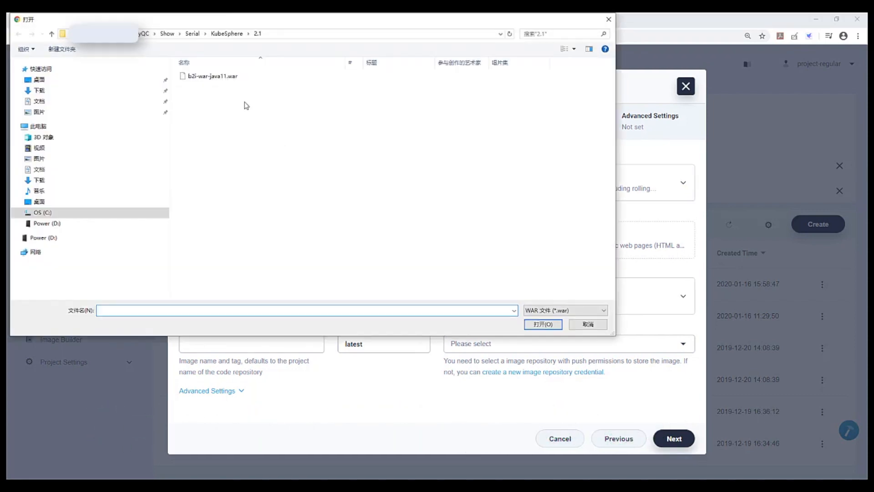
left_click(542, 324)
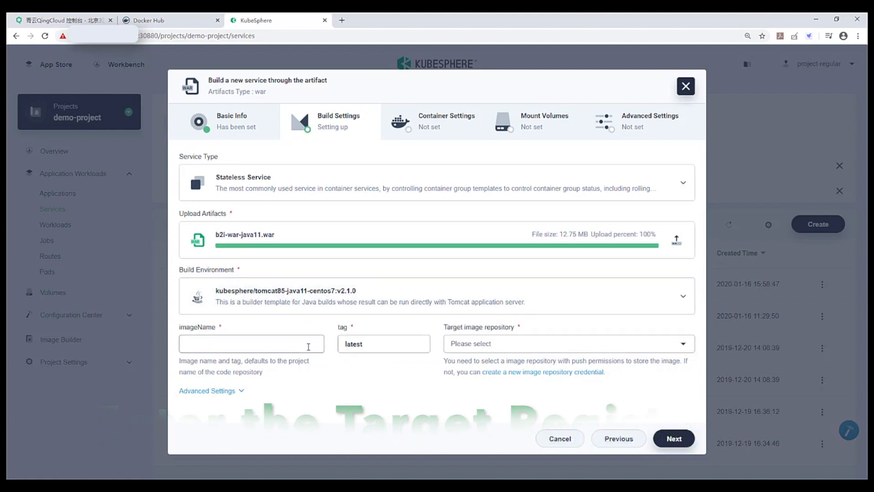
type("shizgchina/b2i-war-java11")
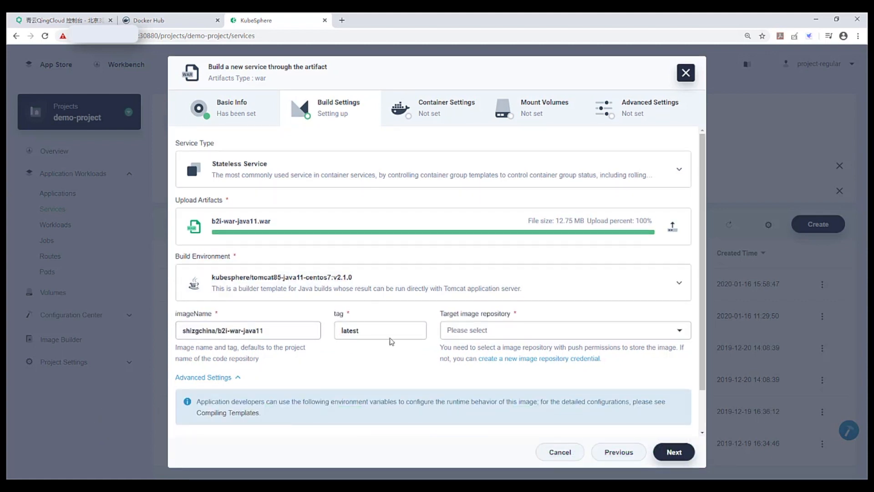
left_click(674, 451)
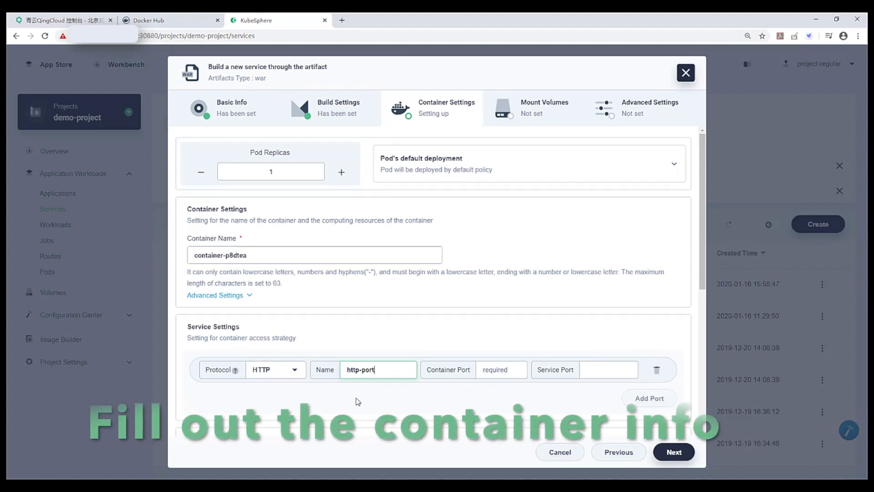
left_click(674, 452)
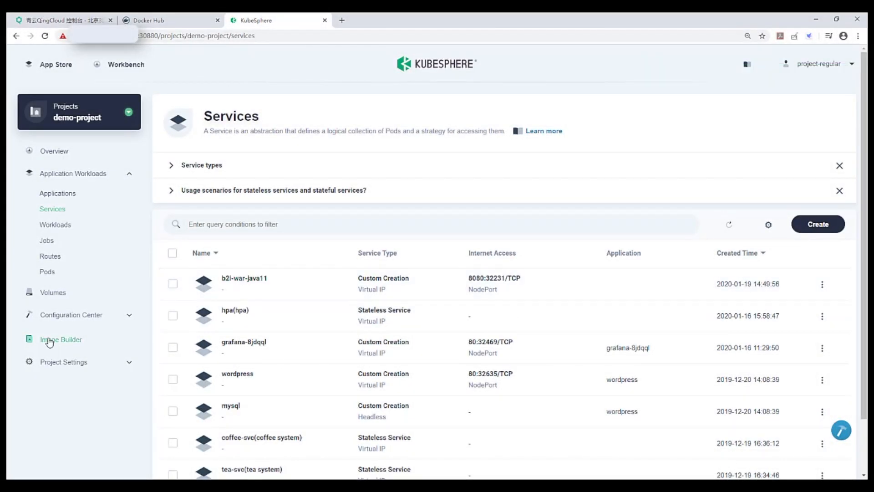
Review the project's image builders, jobs and workloads created by the b2i build
left_click(60, 339)
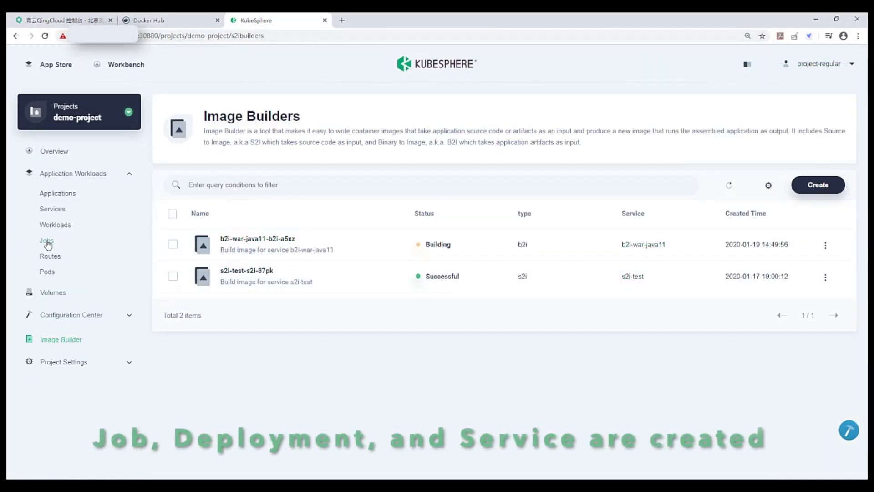
left_click(46, 241)
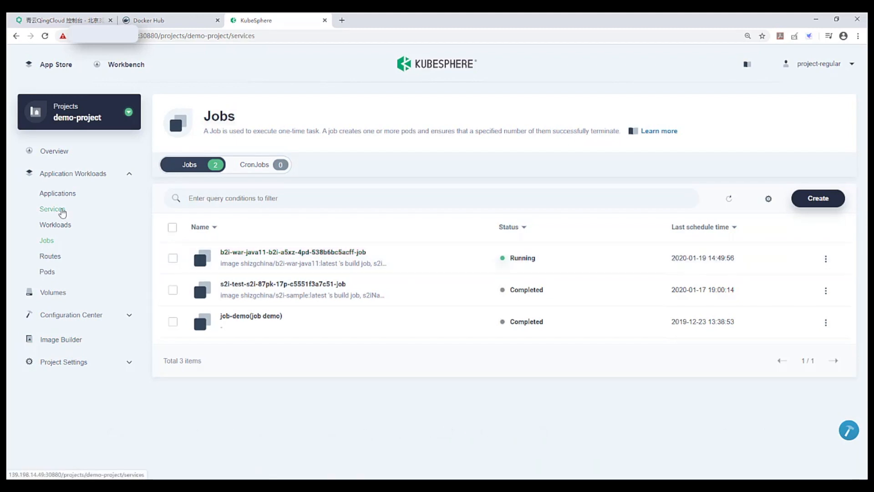
left_click(56, 224)
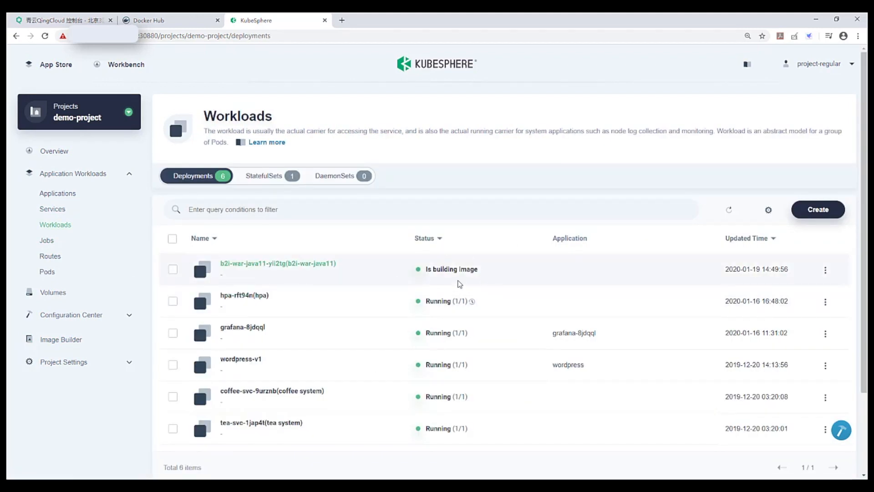
left_click(61, 339)
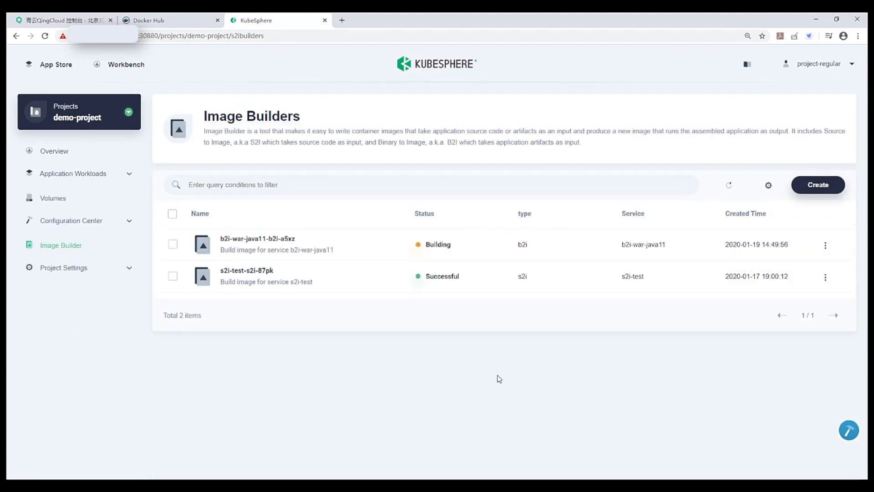
Inspect the b2i-war-java11-b2i-a5xz builder's execution log and the pod it created
left_click(257, 239)
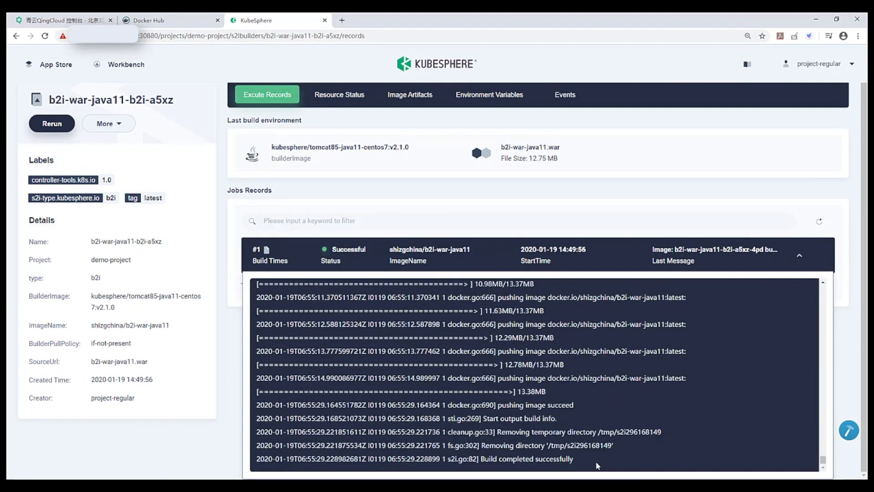
left_click(339, 93)
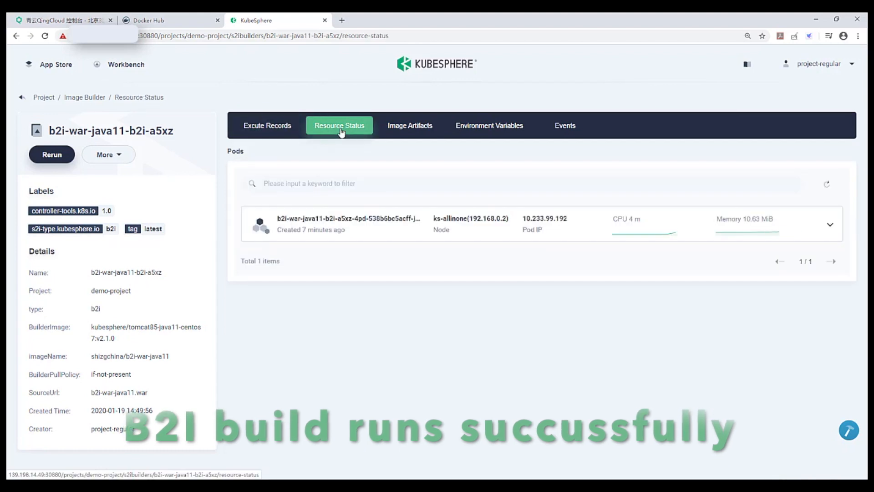
left_click(564, 125)
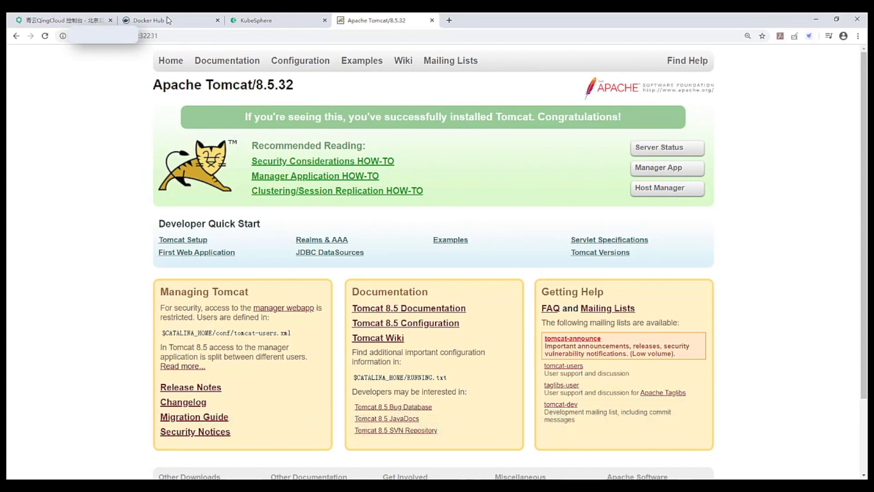
Check the pushed image on Docker Hub, then return to the KubeSphere project services
left_click(156, 20)
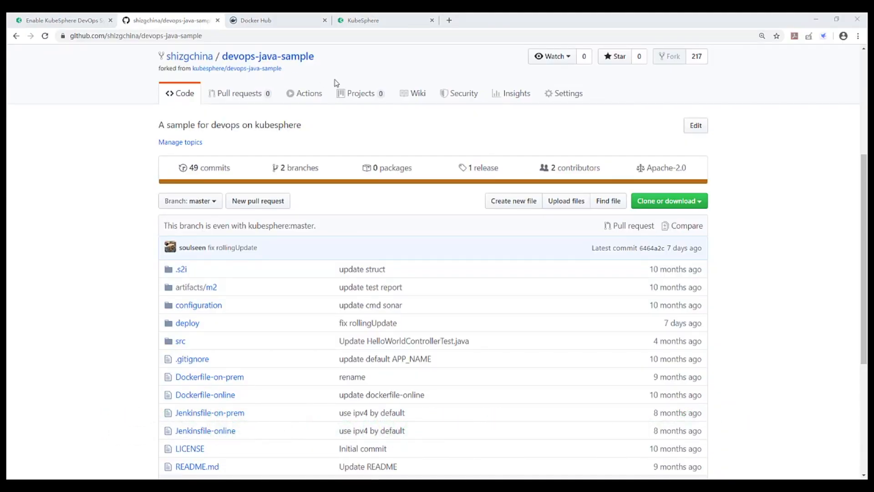
left_click(365, 21)
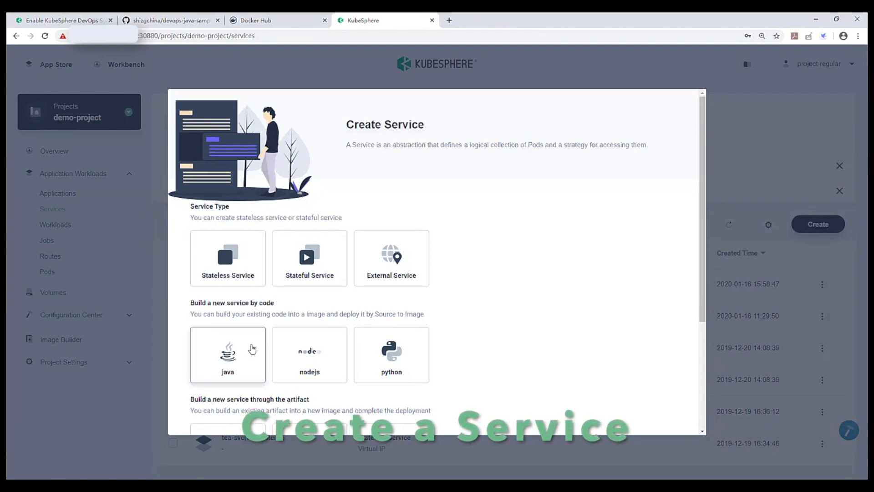
left_click(227, 354)
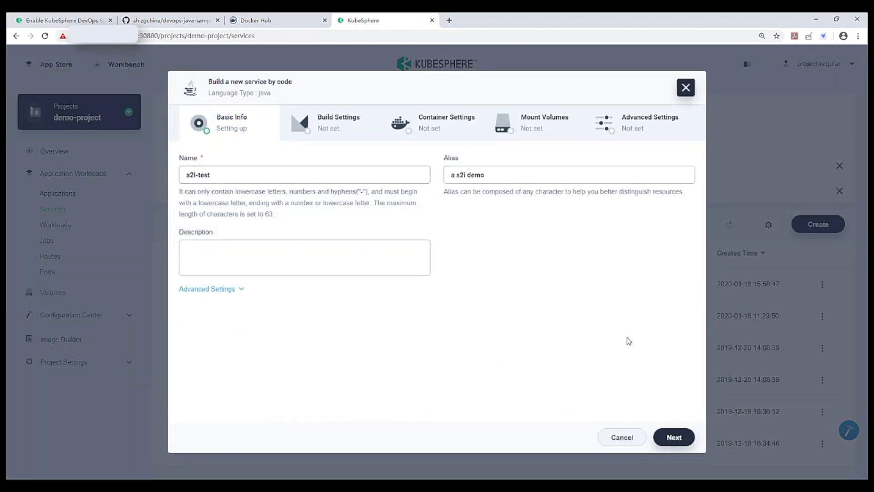
left_click(674, 436)
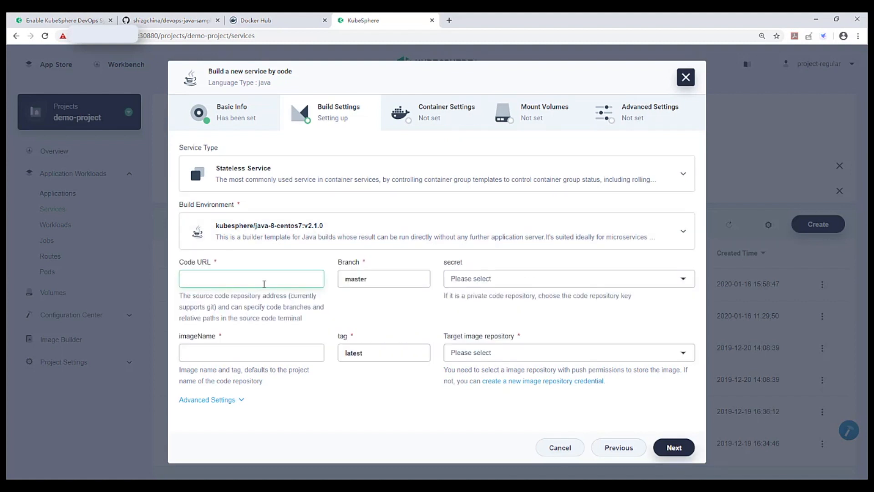
type("https://github.com/shizgchina/devops-java")
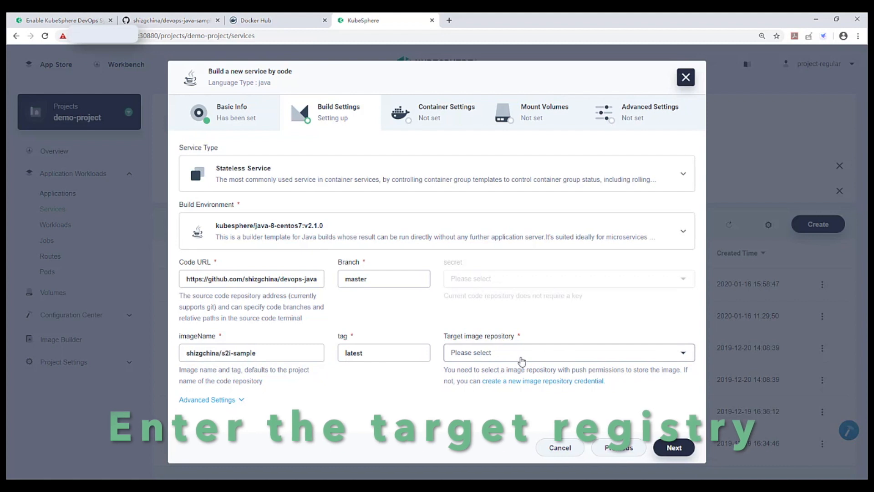
left_click(568, 352)
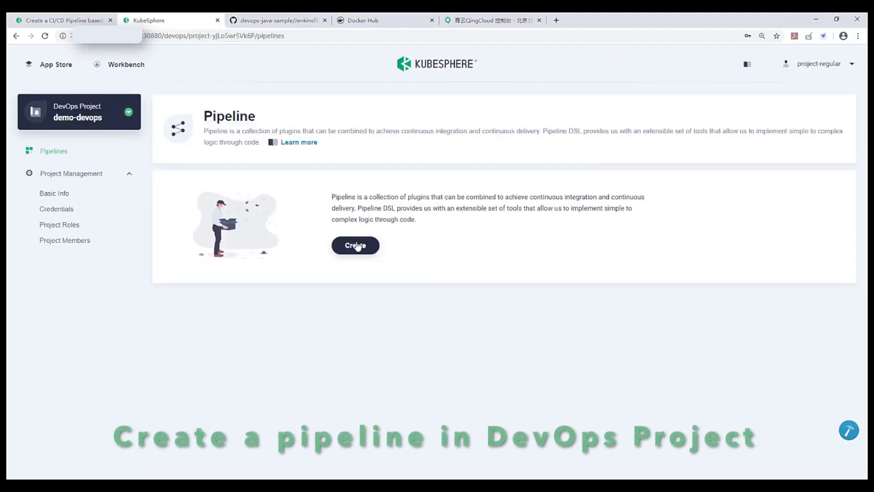
Create pipeline jenkinsfile-scm from the devops-java-sample repo with Jenkinsfile-online and a 5-minute scan interval
left_click(355, 245)
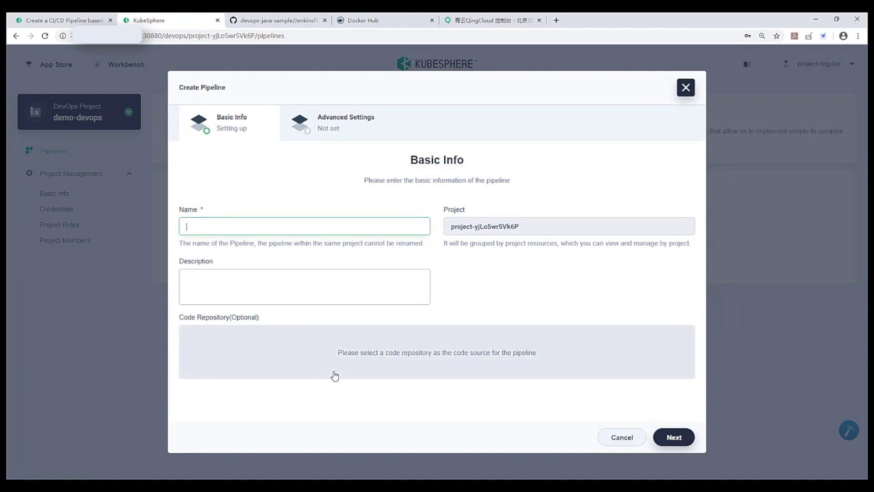
type("jenkinsfile-scm")
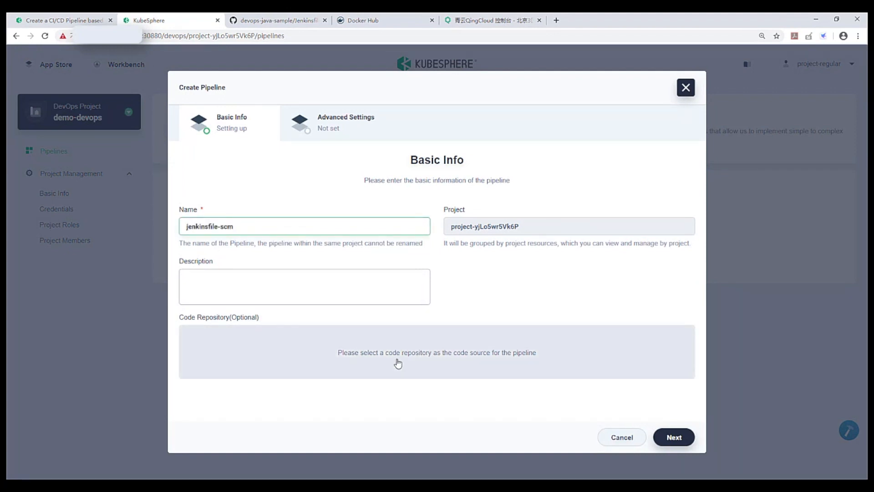
left_click(436, 352)
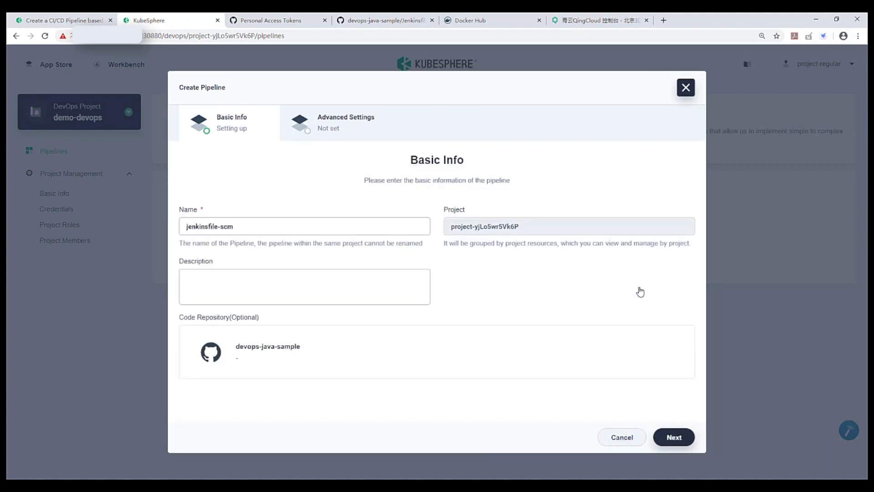
left_click(674, 436)
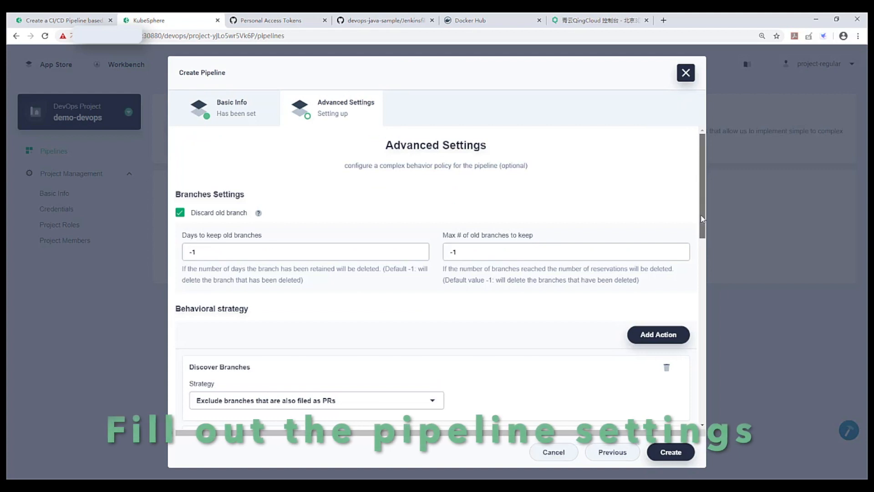
scroll("down", 3)
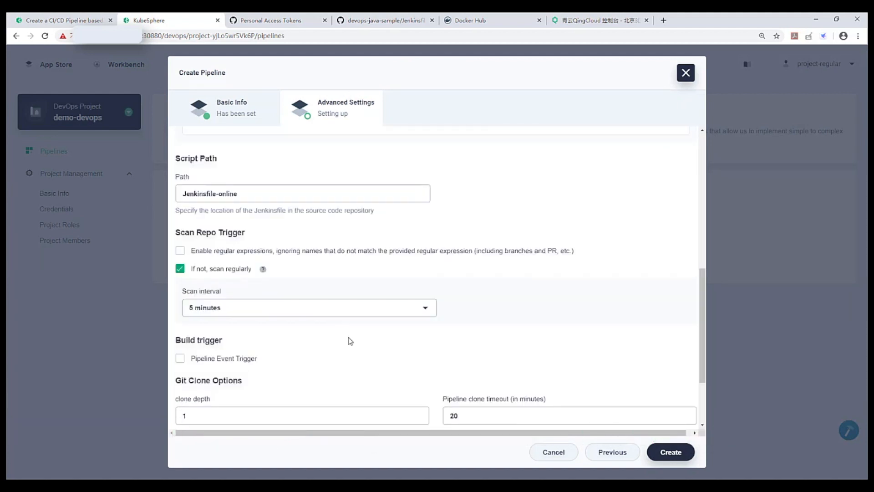
left_click(671, 452)
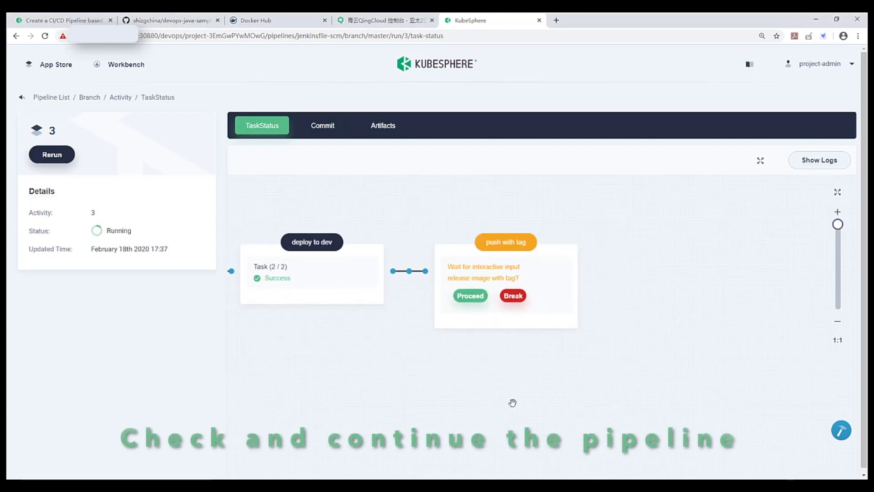
Proceed on 'push with tag' and 'deploy to production', then review the master branch's passed code quality results
left_click(469, 295)
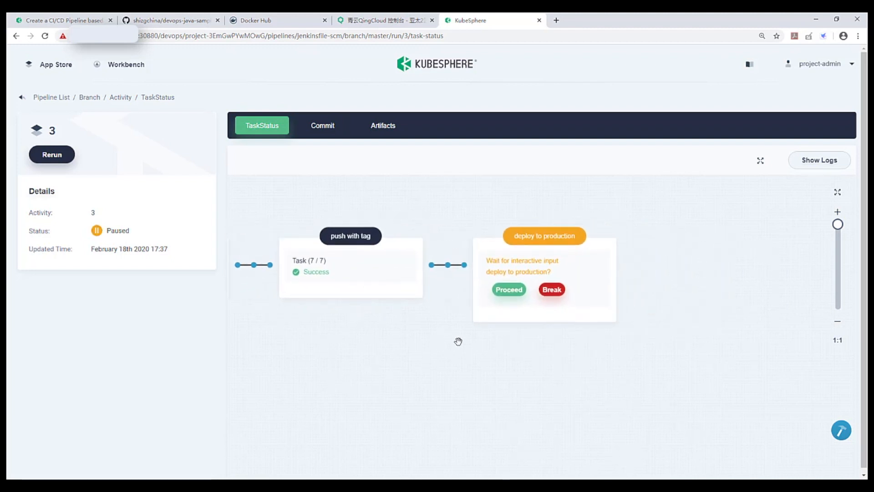
left_click(508, 289)
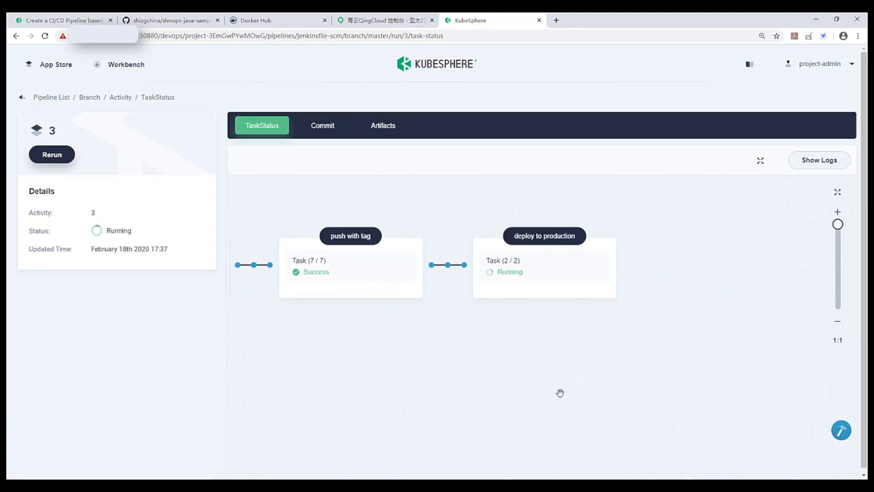
left_click(120, 97)
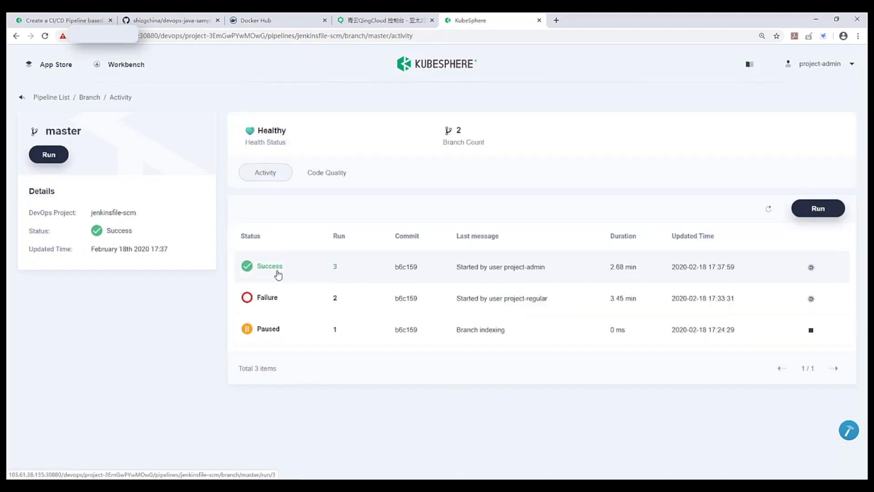
left_click(327, 172)
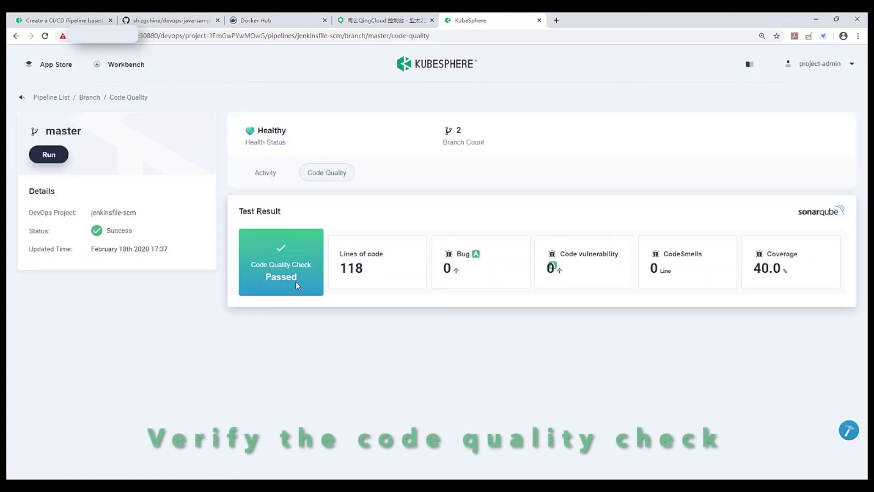
left_click(818, 161)
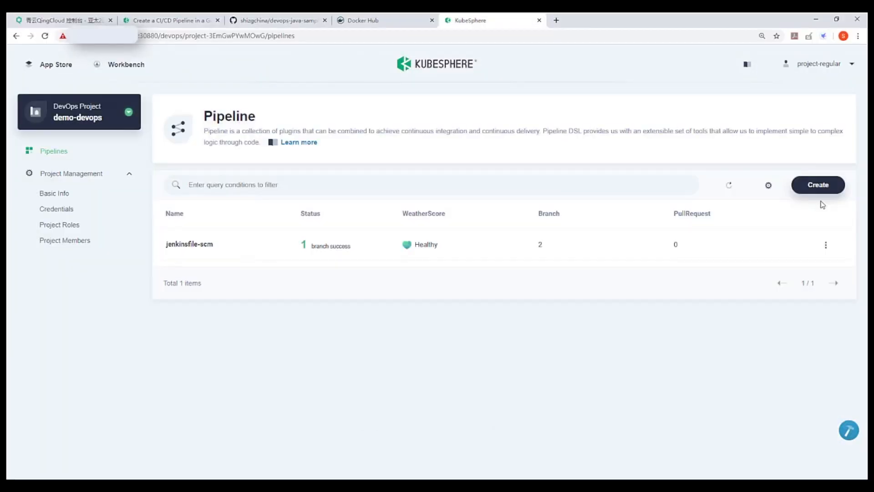
Create a second pipeline with a timing build trigger and enter its graphical editor
left_click(817, 184)
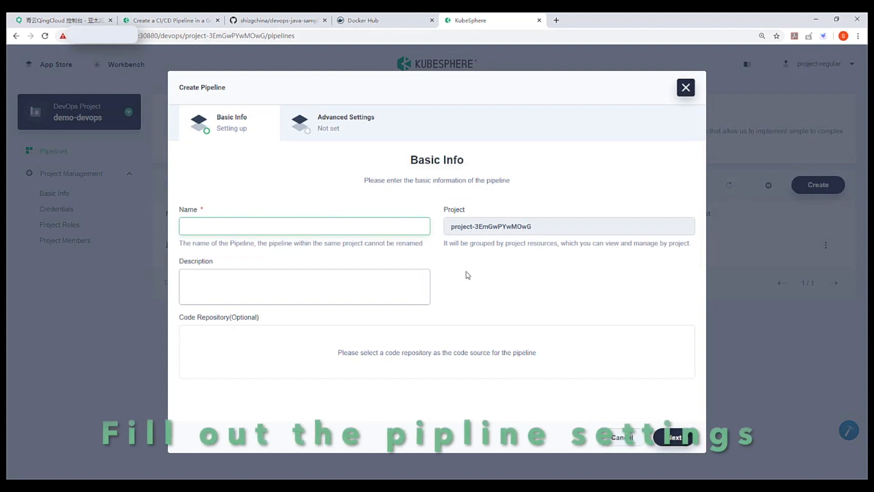
left_click(674, 437)
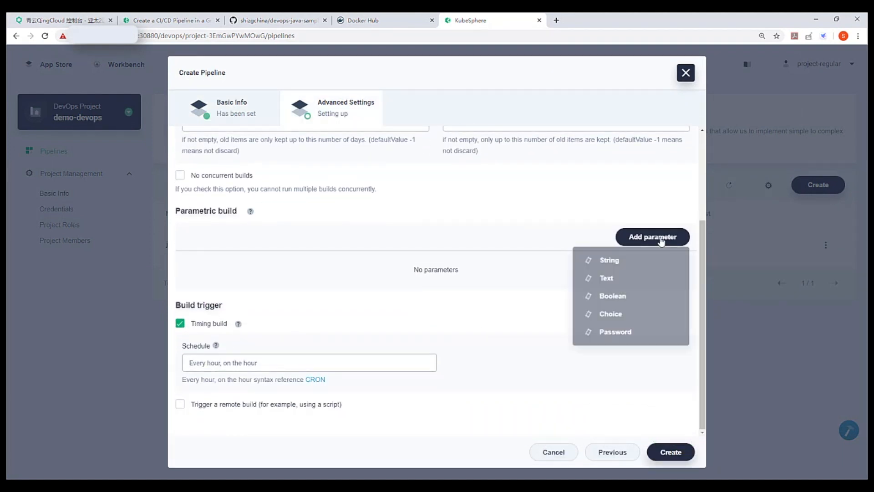
left_click(670, 452)
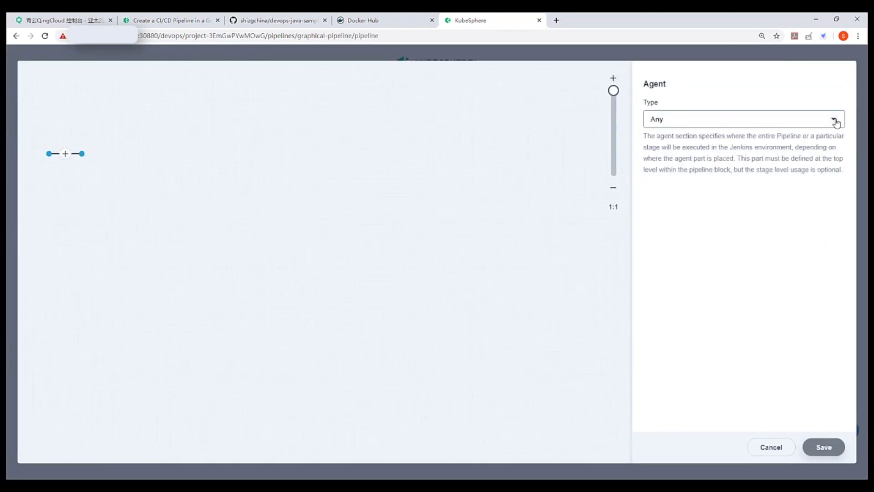
left_click(743, 118)
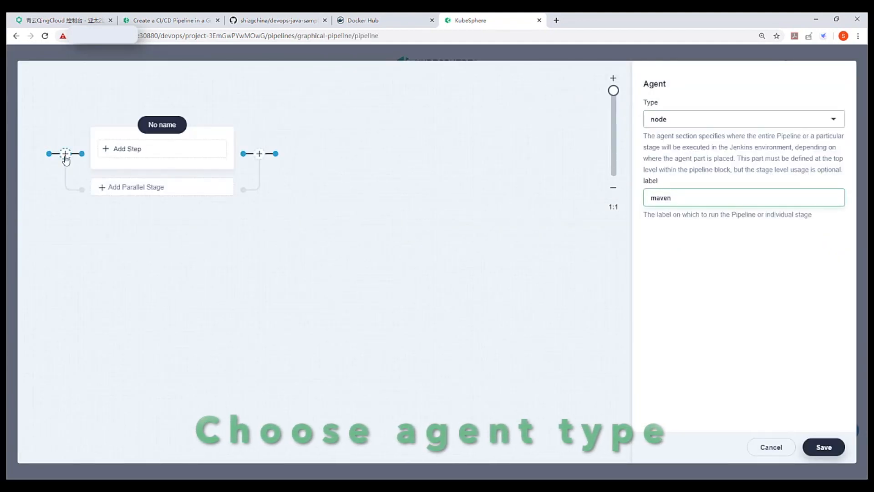
left_click(162, 148)
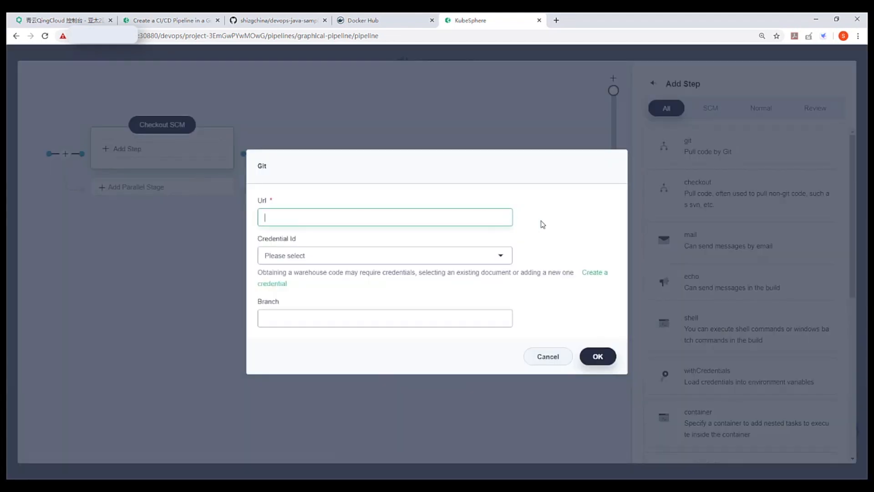
type("https://github.com/kubesphere/devops-java-sample.git")
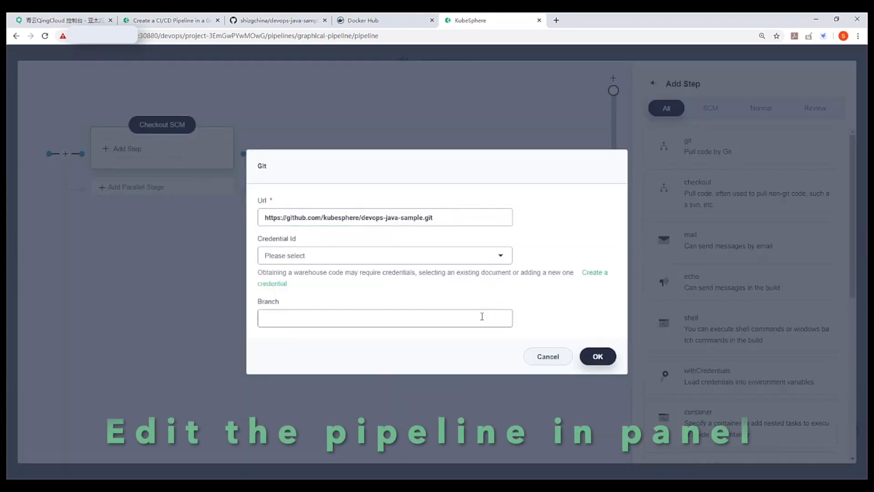
left_click(597, 356)
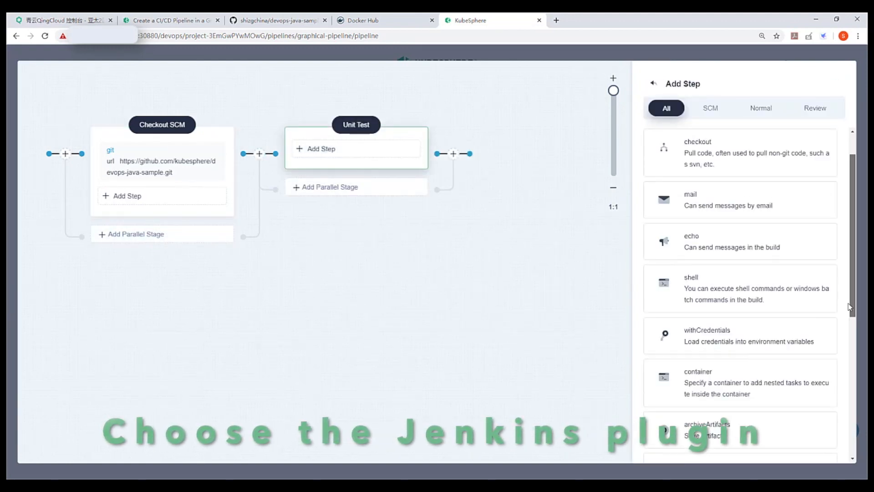
Add a maven container step to Unit Test, save and run the pipeline with default parameters
left_click(697, 372)
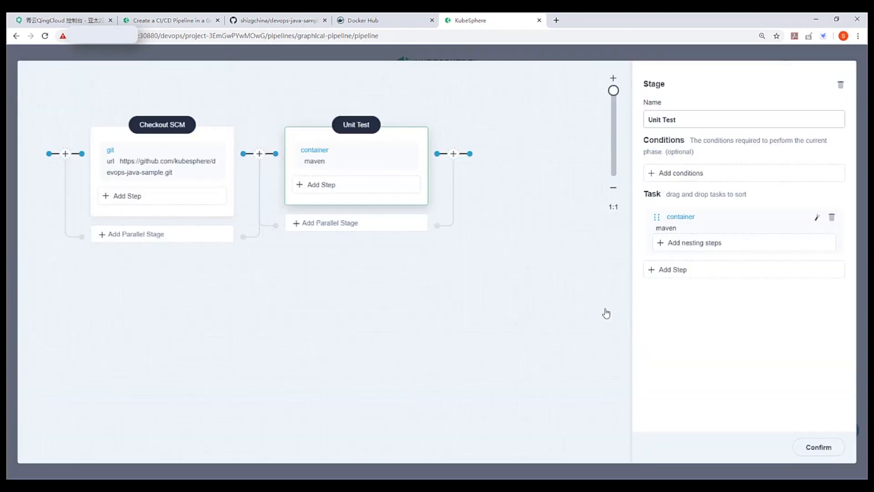
left_click(830, 209)
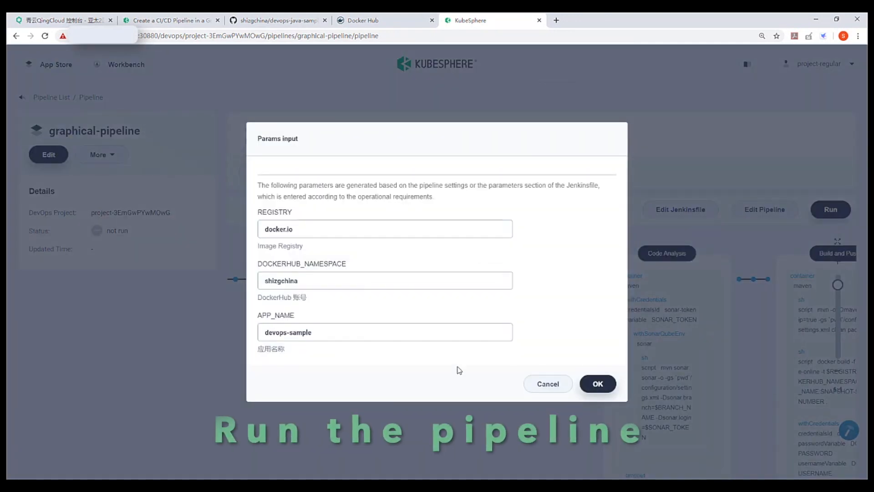
left_click(597, 384)
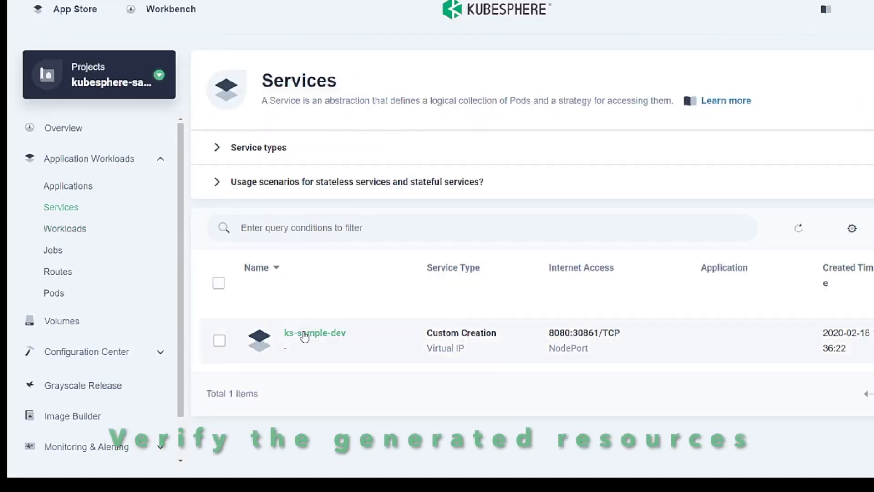
Inspect the ks-sample-dev service and view run 1's devops-sample jar artifact
left_click(315, 333)
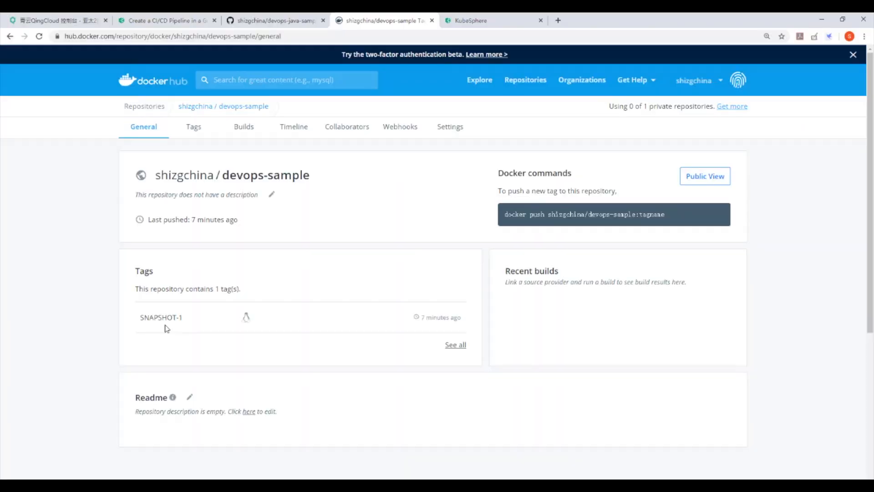
left_click(492, 20)
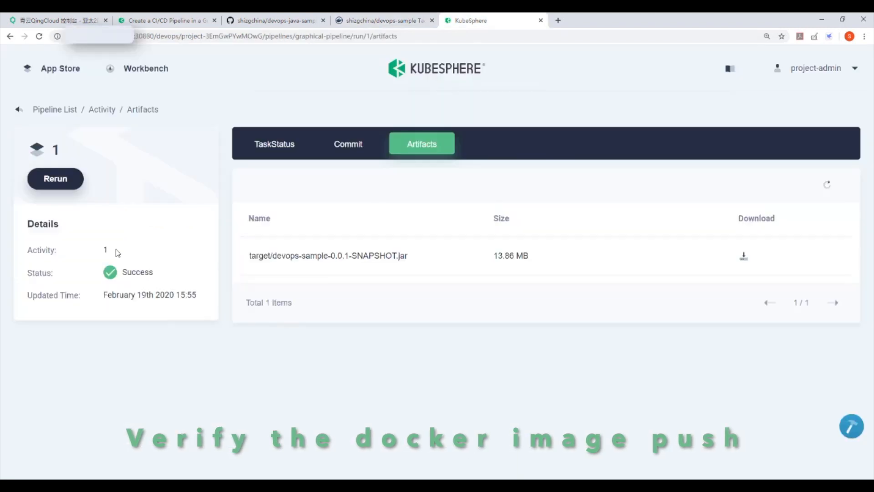